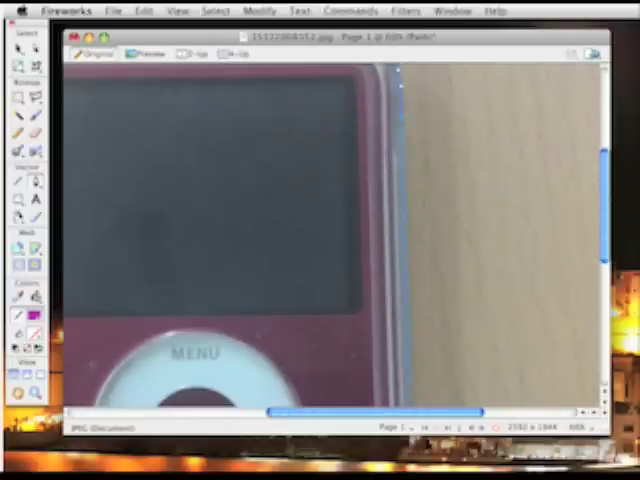
- Scroll down the image to follow the iPod's outline while tracing the path
{"action": "scroll", "scroll_direction": "down", "scroll_amount": 3}
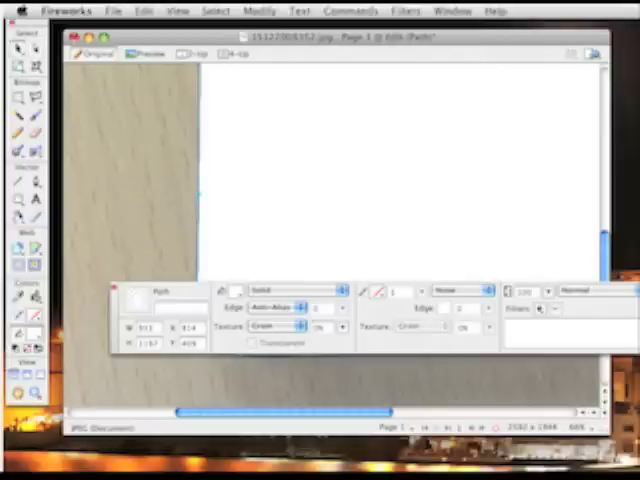
- Change the white path's fill edge from anti-aliased to Feather
{"action": "left_click", "coordinate": [236, 290]}
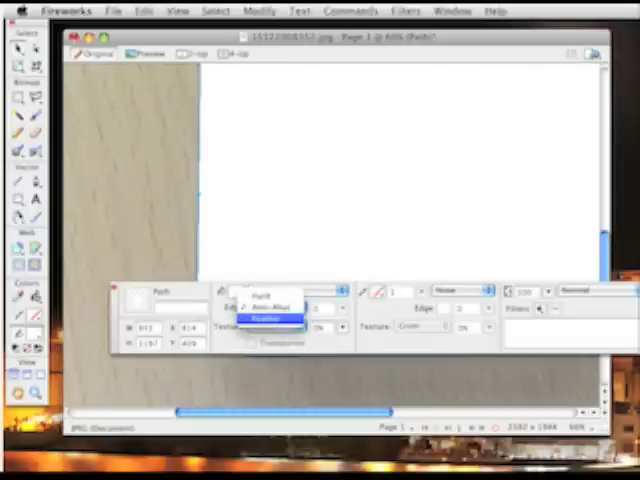
{"action": "left_click", "coordinate": [266, 318]}
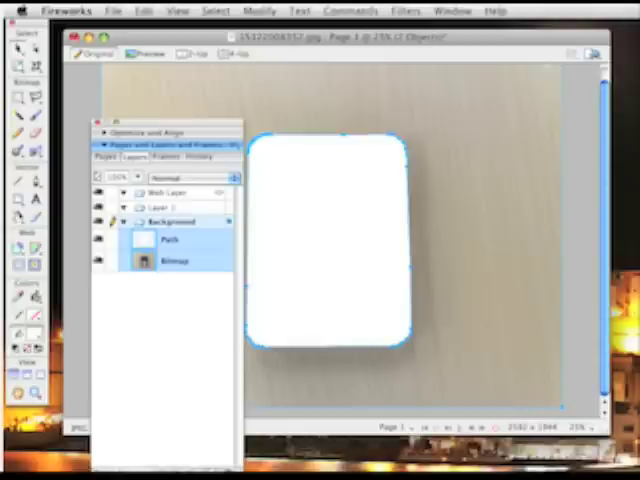
- Group the rounded path and iPod photo using Modify > Mask > Group as Mask
{"action": "left_click", "coordinate": [258, 11]}
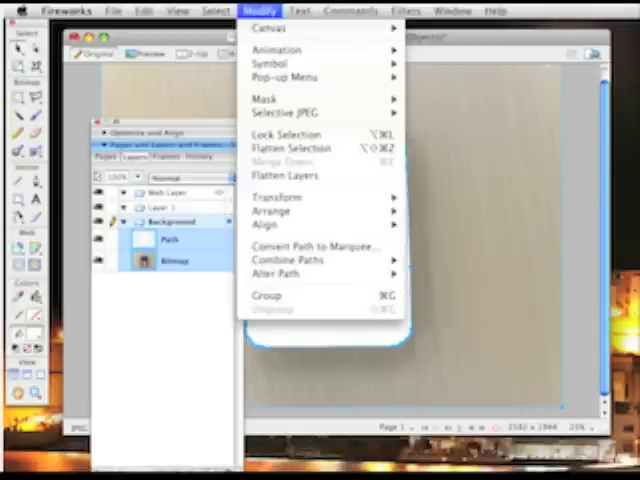
{"action": "mouse_move", "coordinate": [280, 100]}
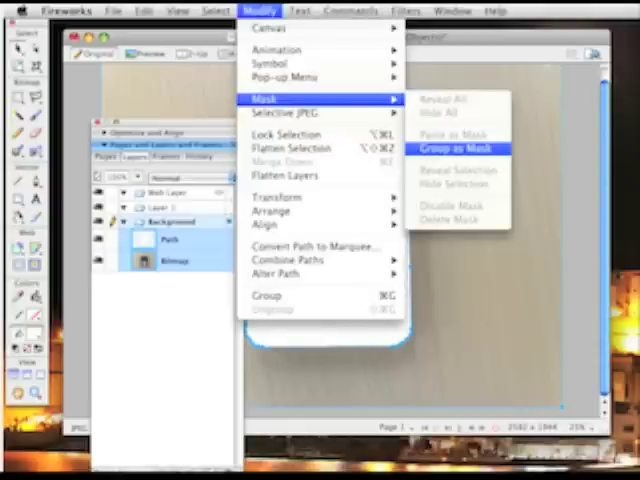
{"action": "left_click", "coordinate": [453, 148]}
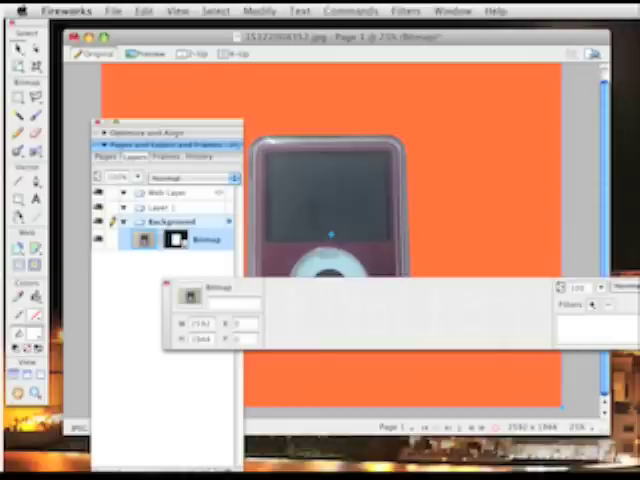
- Select the masked iPod bitmap on the canvas
{"action": "left_click", "coordinate": [592, 304]}
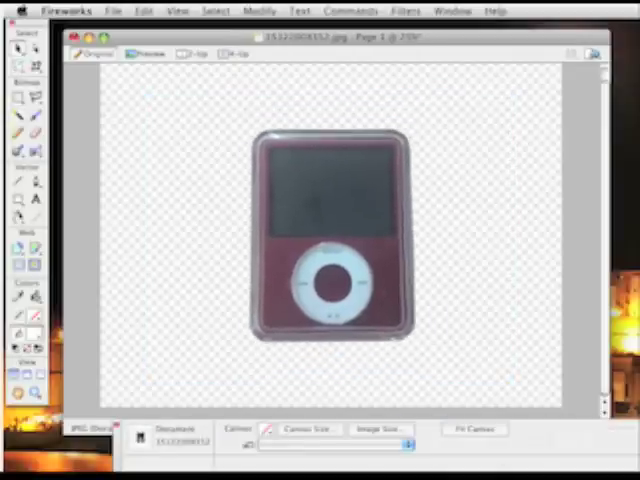
- Select the cut-out iPod bitmap on the transparent canvas
{"action": "left_click", "coordinate": [330, 235]}
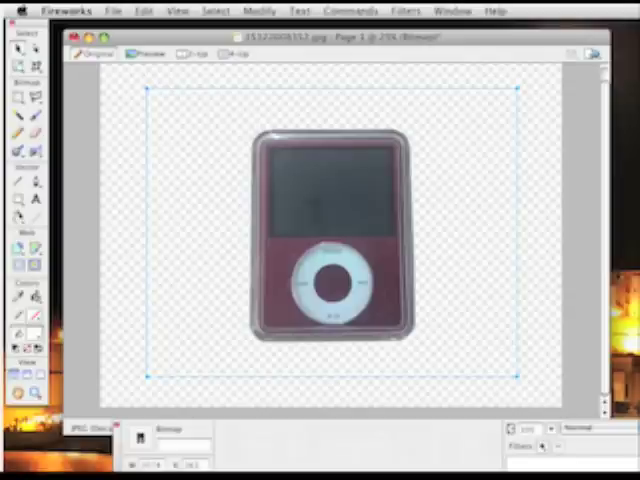